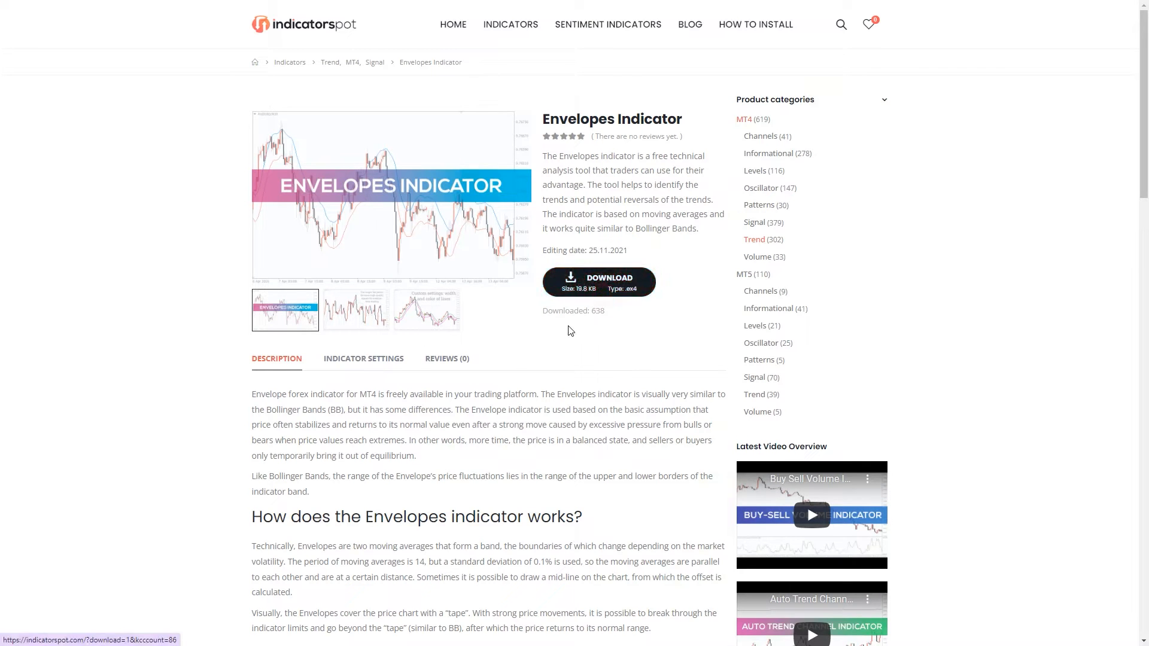
Download the Envelopes .ex4 file from its indicatorspot.com product page
{"action": "left_click", "coordinate": [599, 281]}
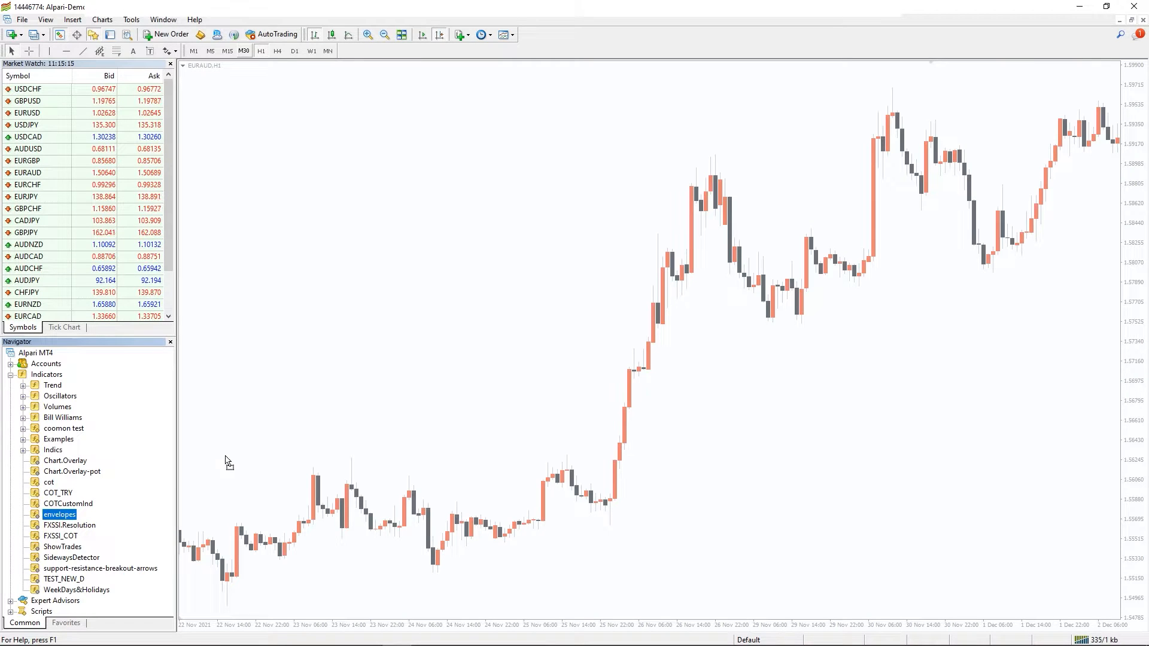
Add 'envelopes' from the Navigator with 'Allow DLL imports' ticked in its Common settings and confirm
{"action": "double_click", "coordinate": [60, 514]}
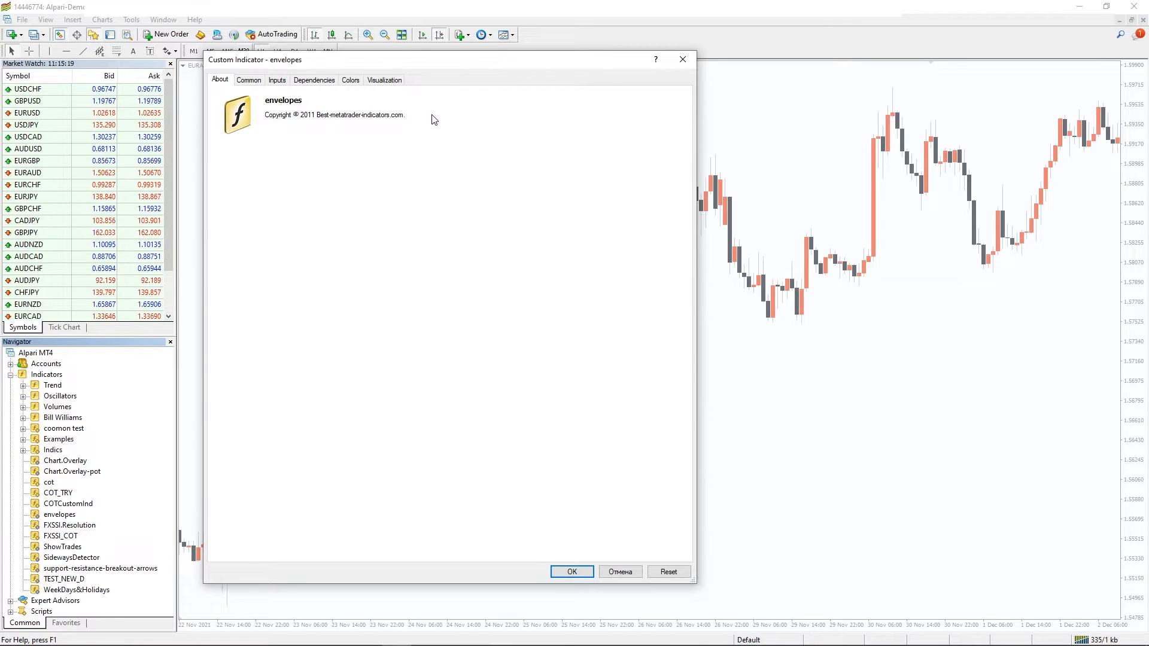
{"action": "left_click", "coordinate": [249, 80]}
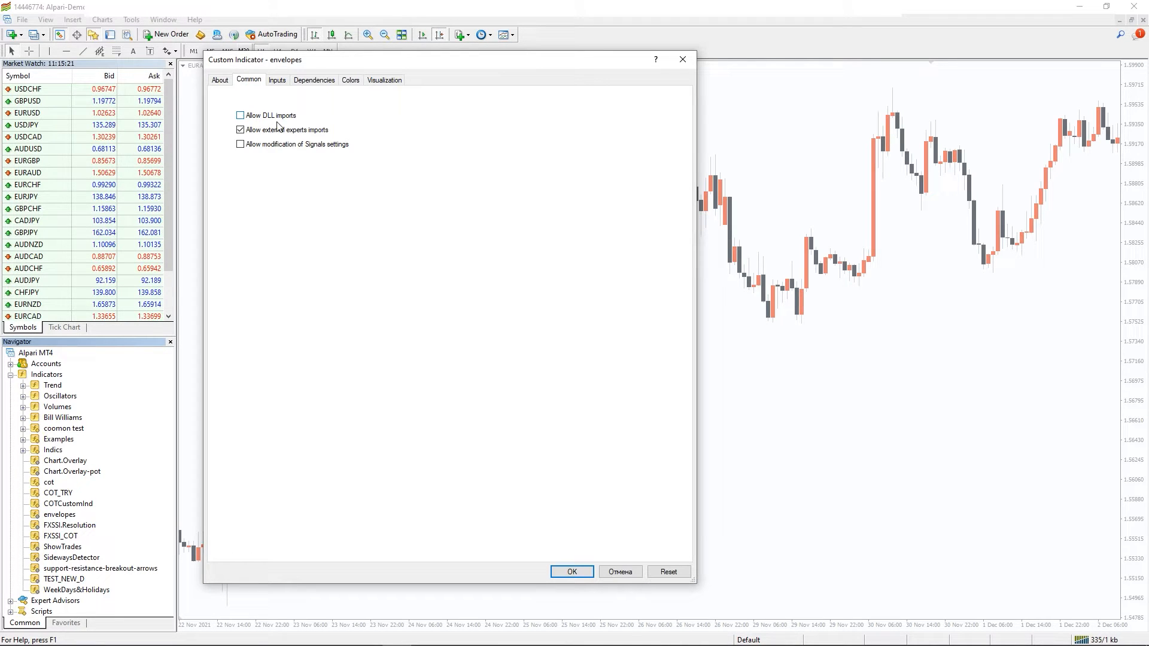
{"action": "left_click", "coordinate": [239, 115]}
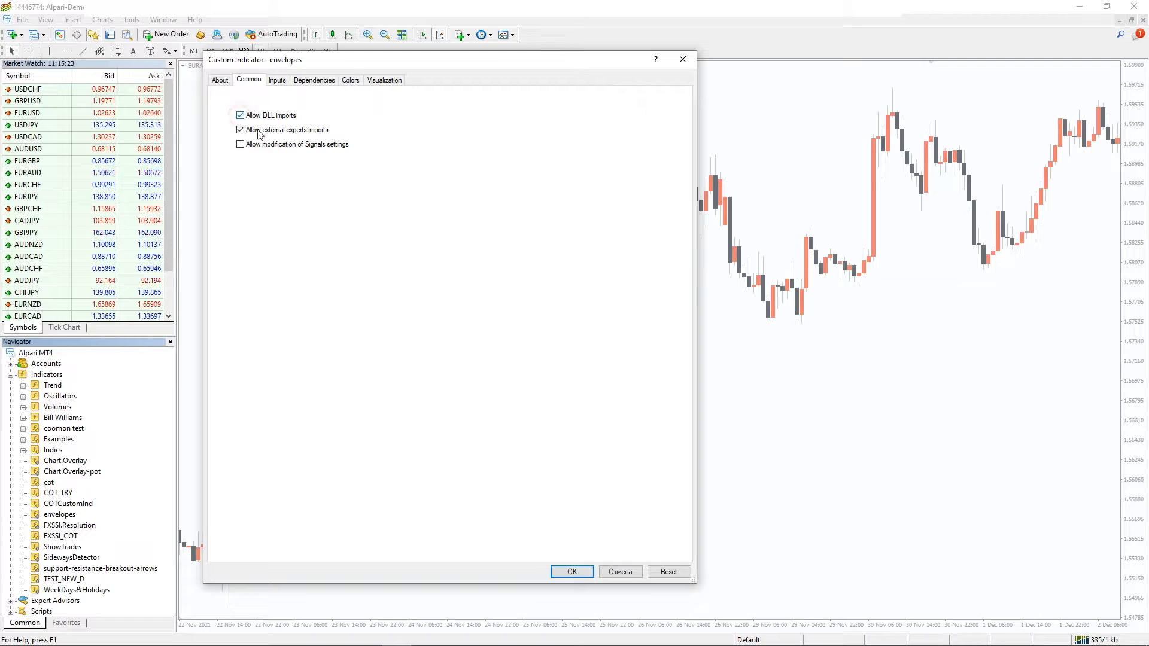
{"action": "left_click", "coordinate": [571, 572]}
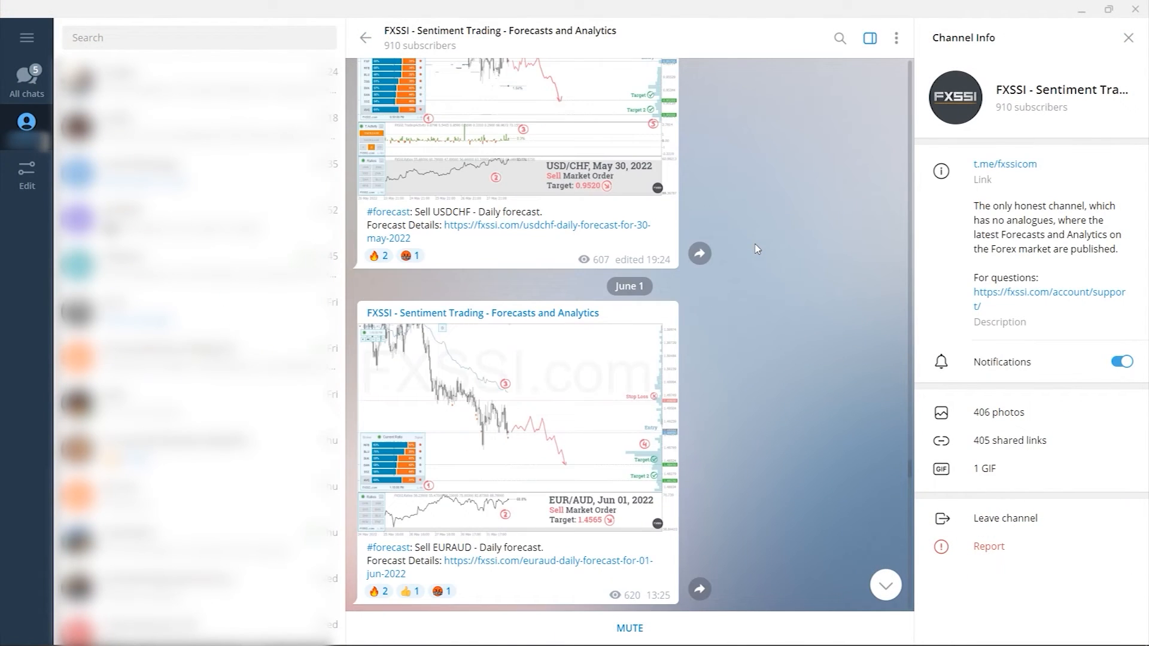
Browse the FXSSI channel and view the AUDUSD June 08 forecast chart enlarged
{"action": "scroll", "scroll_direction": "down", "scroll_amount": 3}
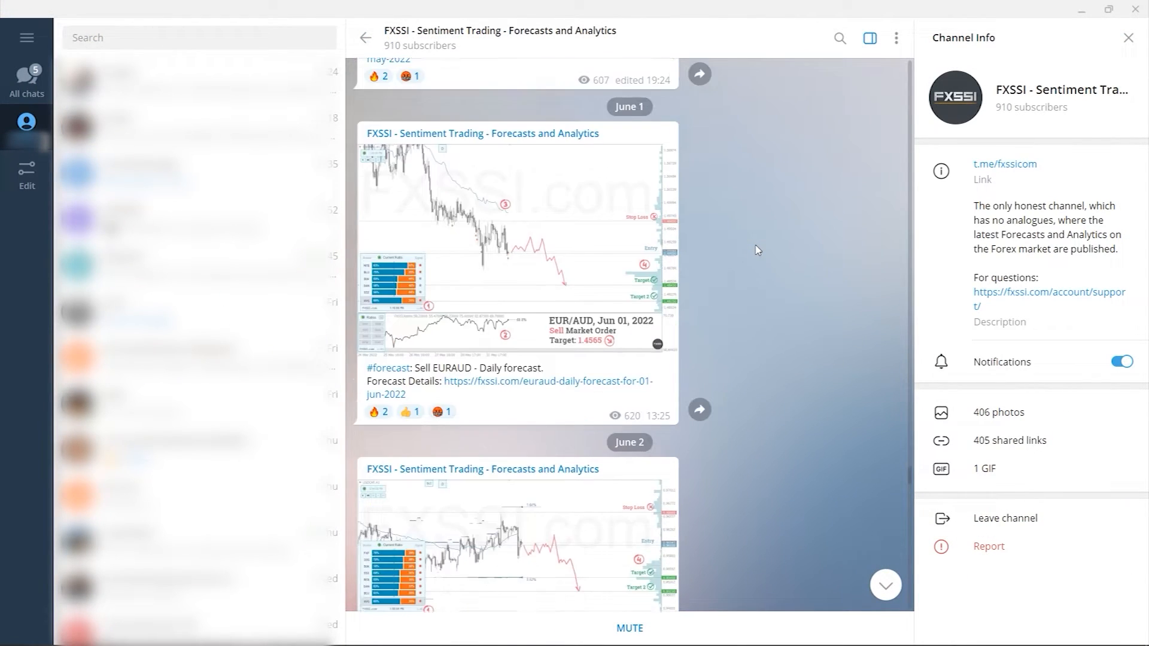
{"action": "scroll", "scroll_direction": "down", "scroll_amount": 3}
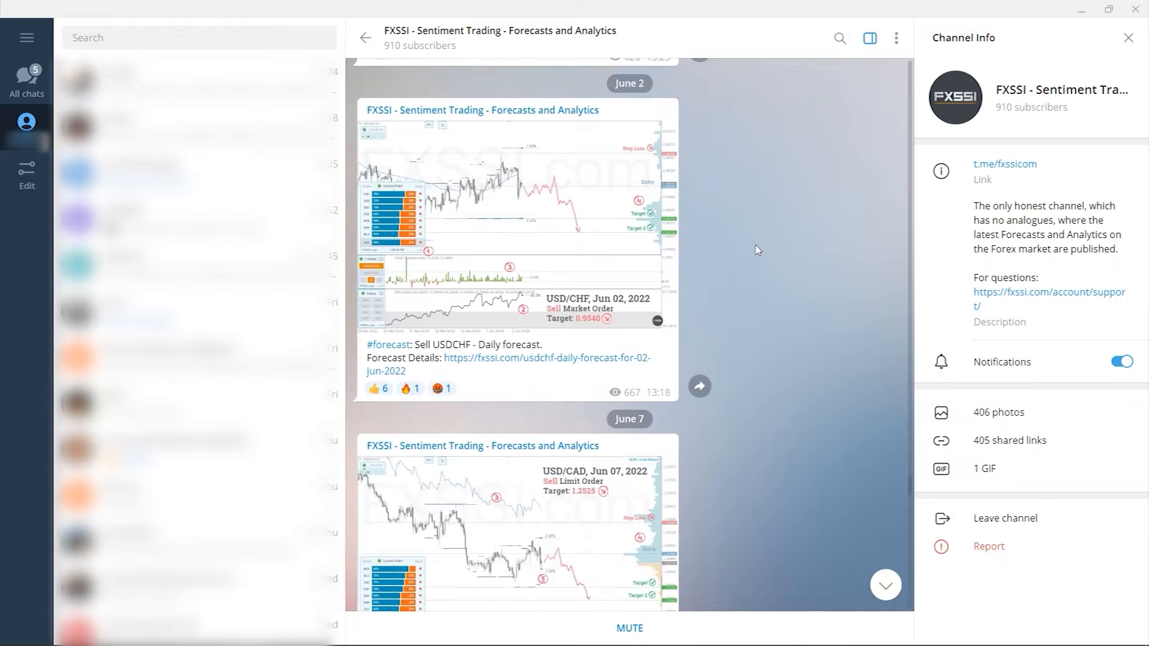
{"action": "scroll", "scroll_direction": "down", "scroll_amount": 3}
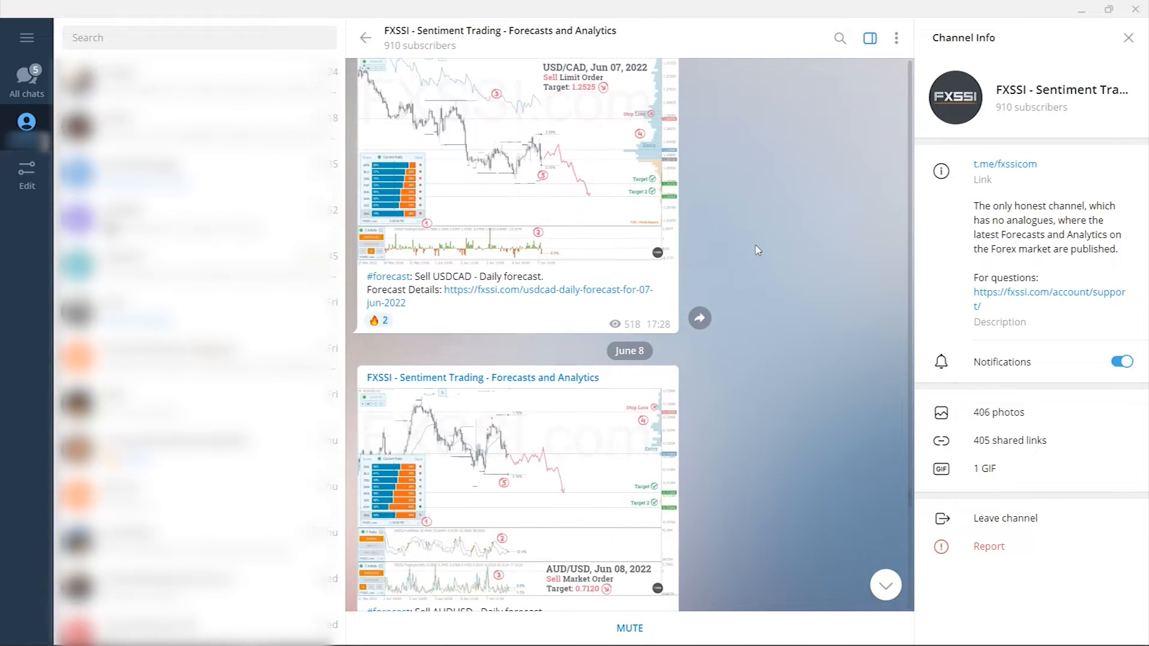
{"action": "left_click", "coordinate": [514, 490]}
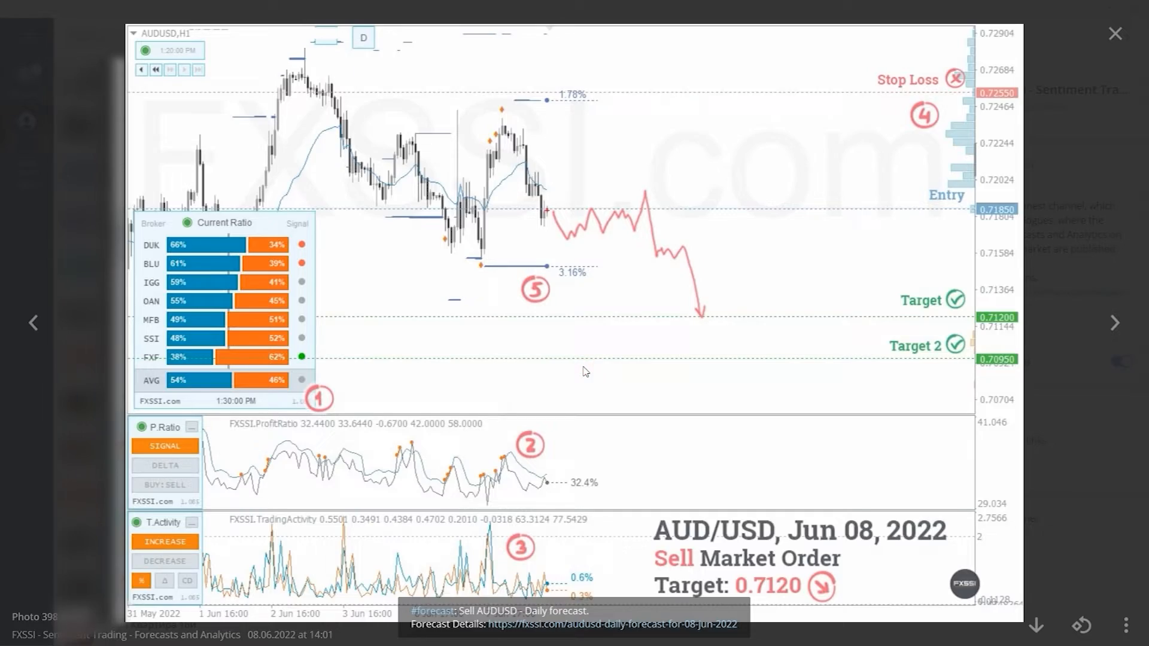
{"action": "mouse_move", "coordinate": [939, 399]}
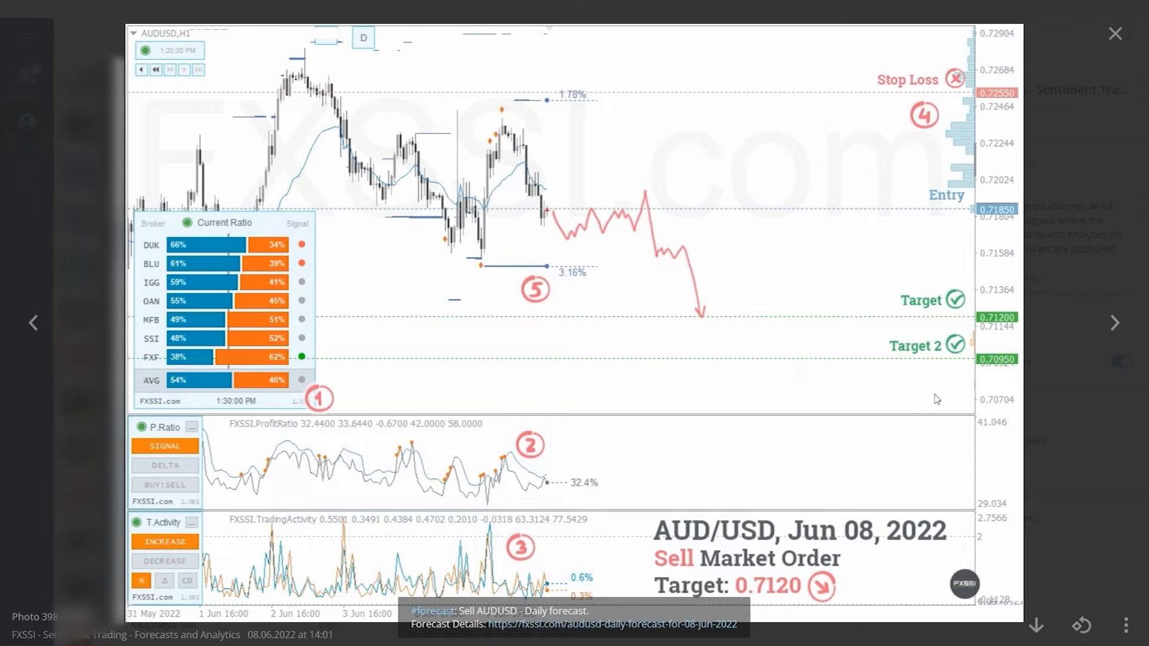
{"action": "mouse_move", "coordinate": [704, 396]}
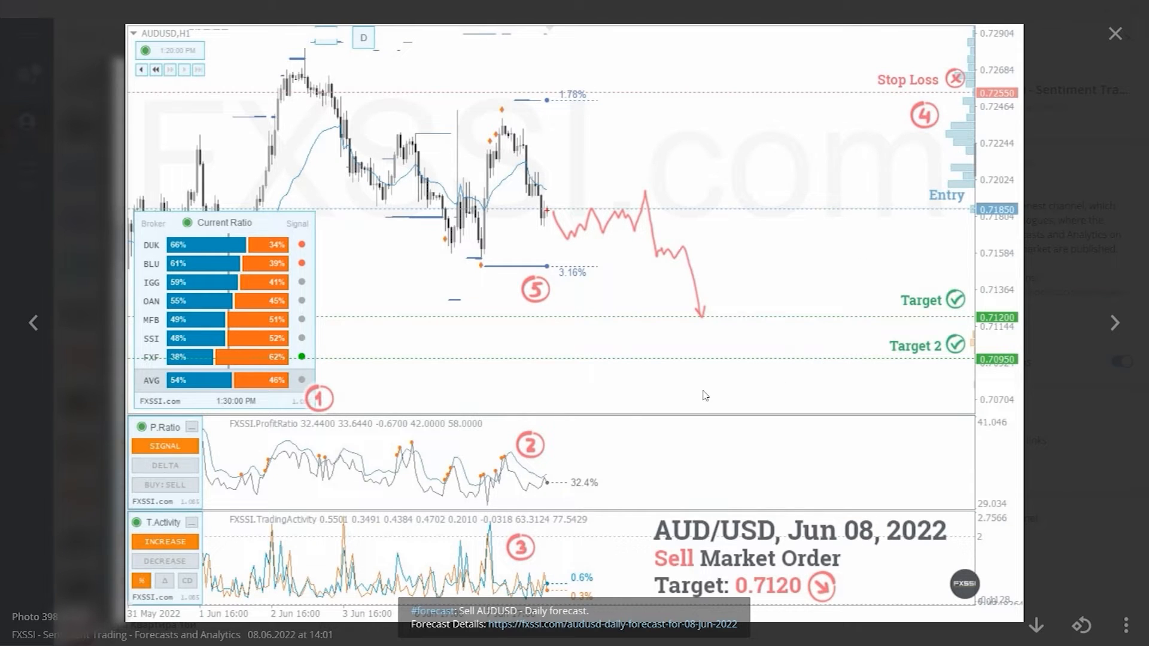
{"action": "left_click", "coordinate": [1114, 33]}
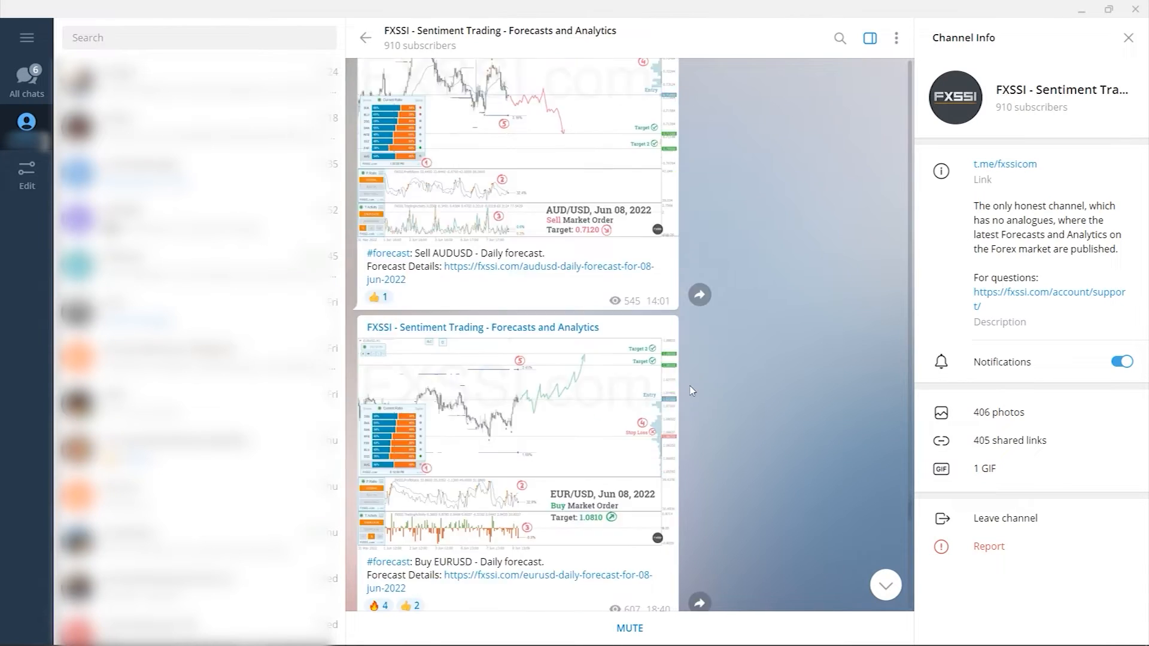
Reach the June 24 AUDUSD sell forecast, open its comments and write 'Nice'
{"action": "scroll", "scroll_direction": "down", "scroll_amount": 3}
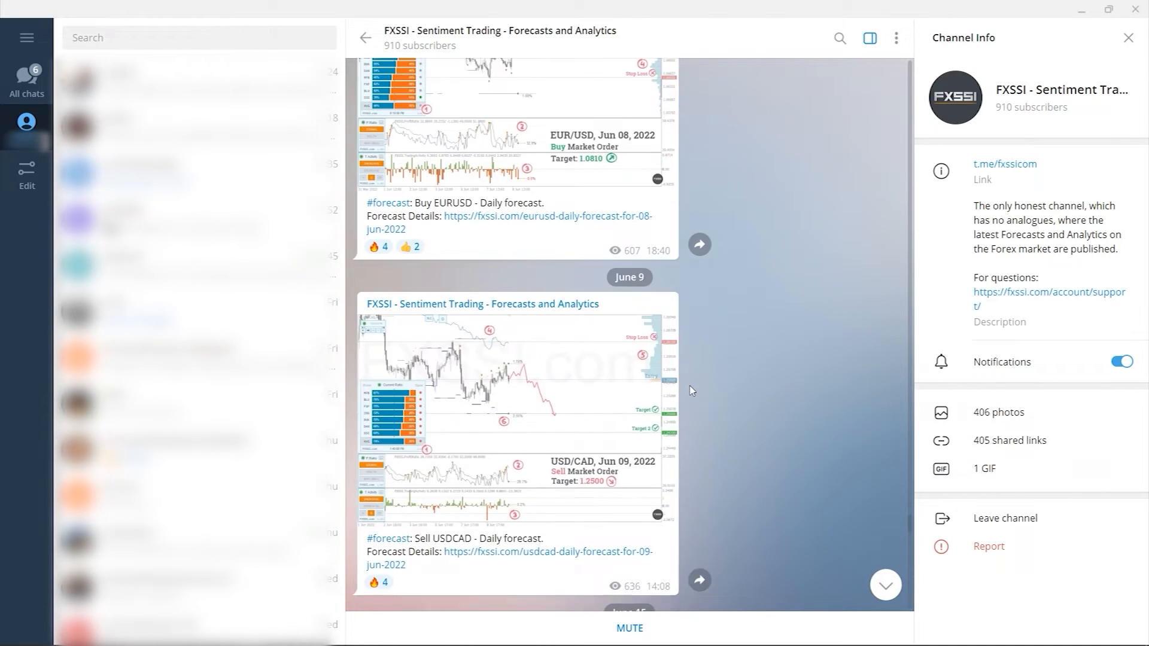
{"action": "scroll", "scroll_direction": "down", "scroll_amount": 3}
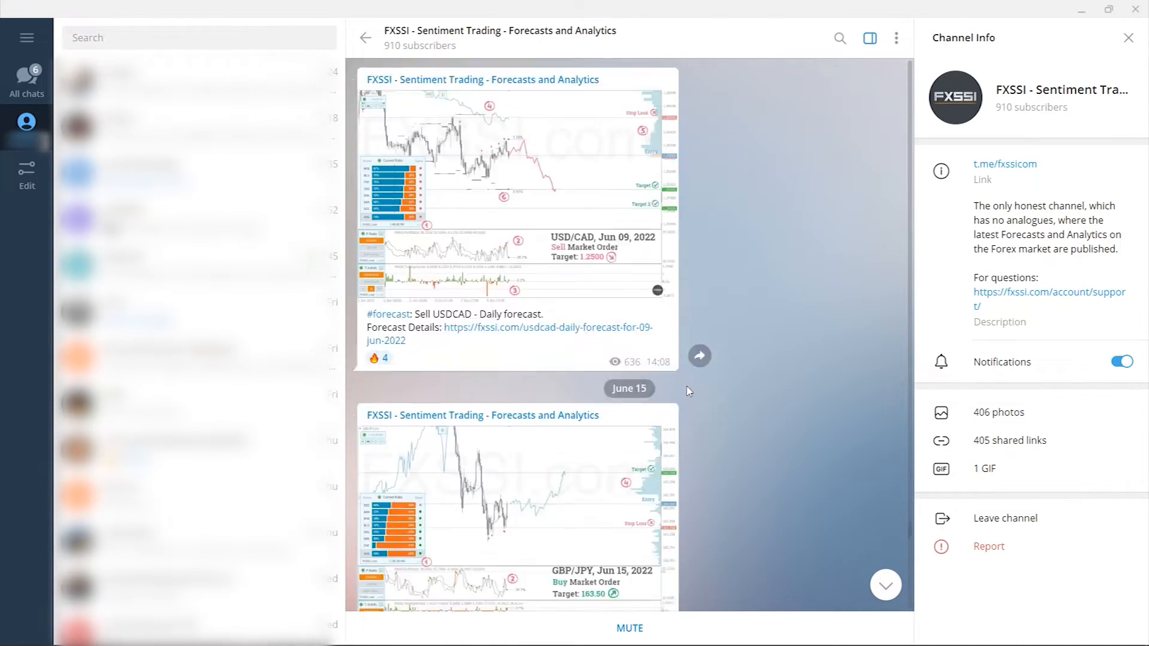
{"action": "scroll", "scroll_direction": "down", "scroll_amount": 3}
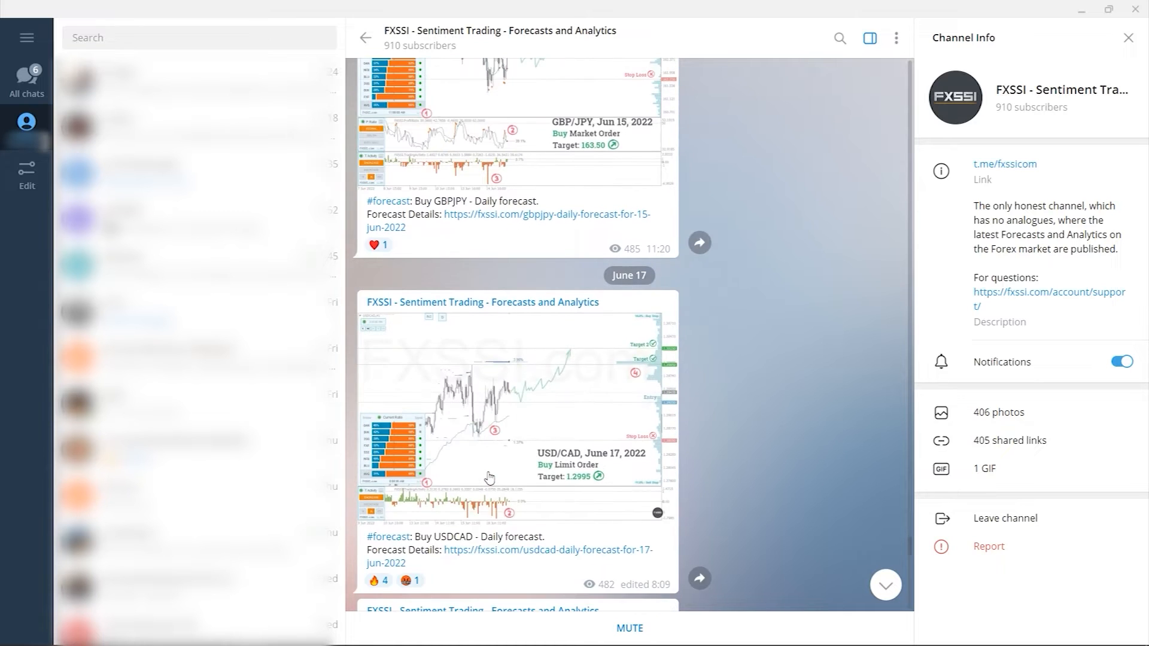
{"action": "scroll", "scroll_direction": "down", "scroll_amount": 3}
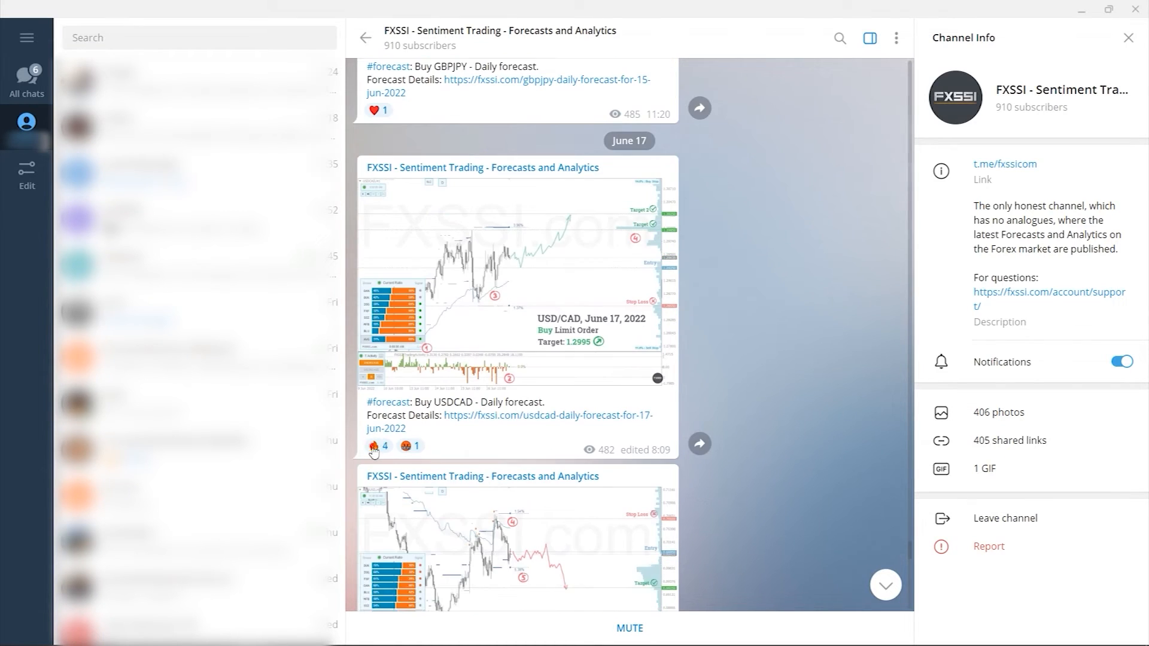
{"action": "scroll", "scroll_direction": "down", "scroll_amount": 3}
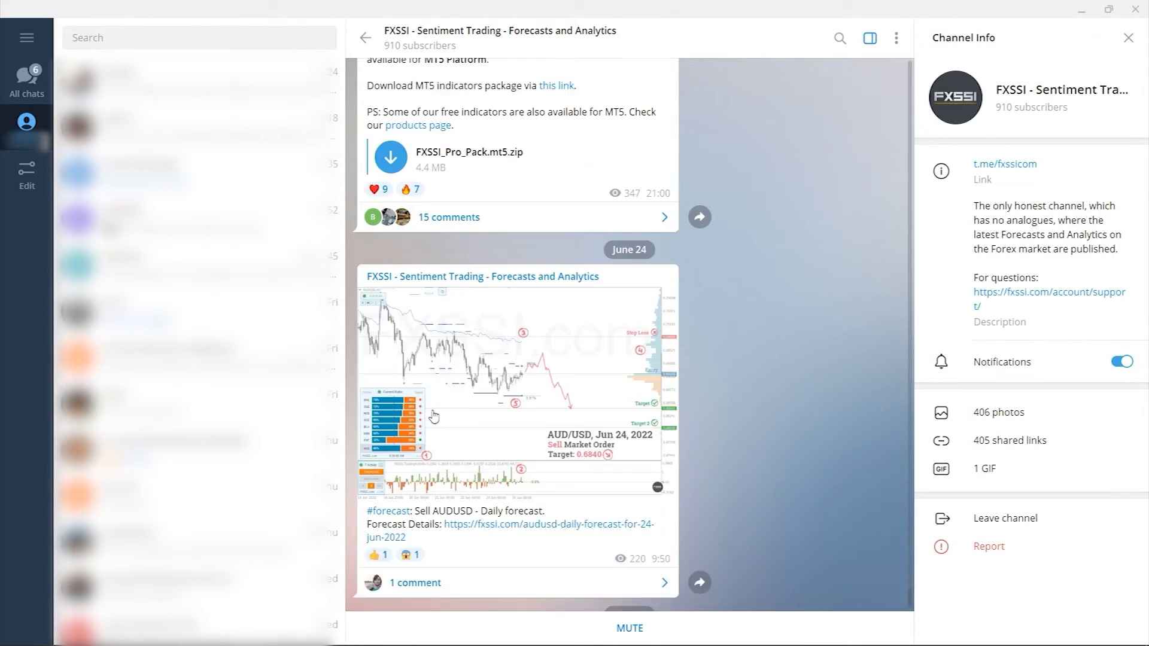
{"action": "scroll", "scroll_direction": "down", "scroll_amount": 3}
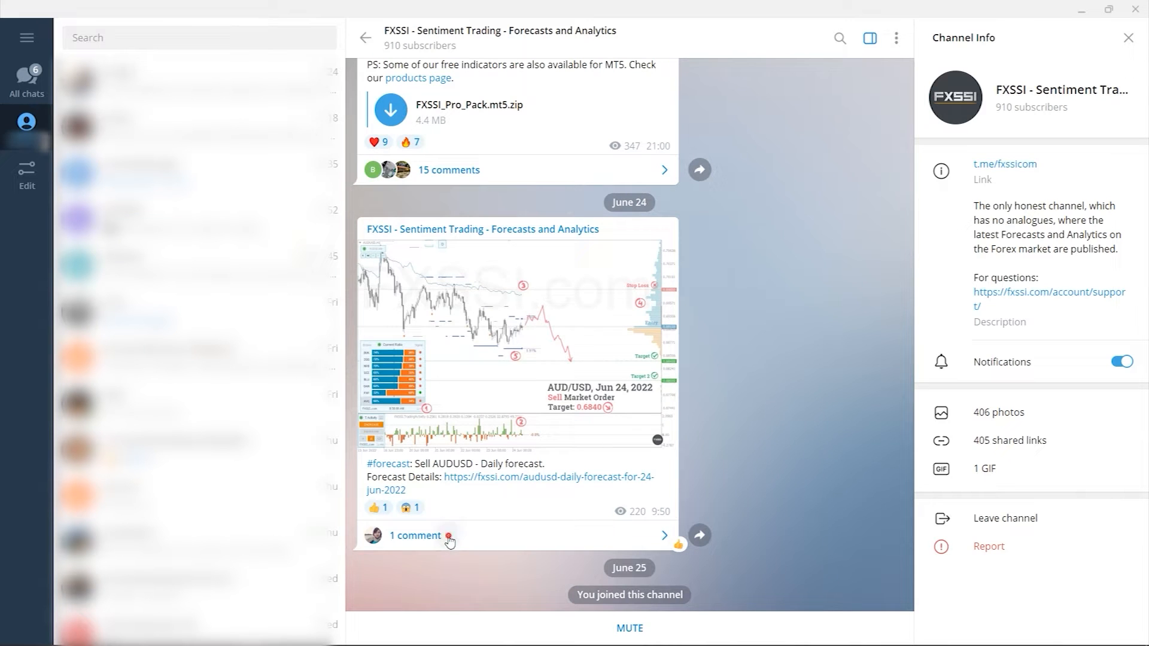
{"action": "left_click", "coordinate": [415, 536]}
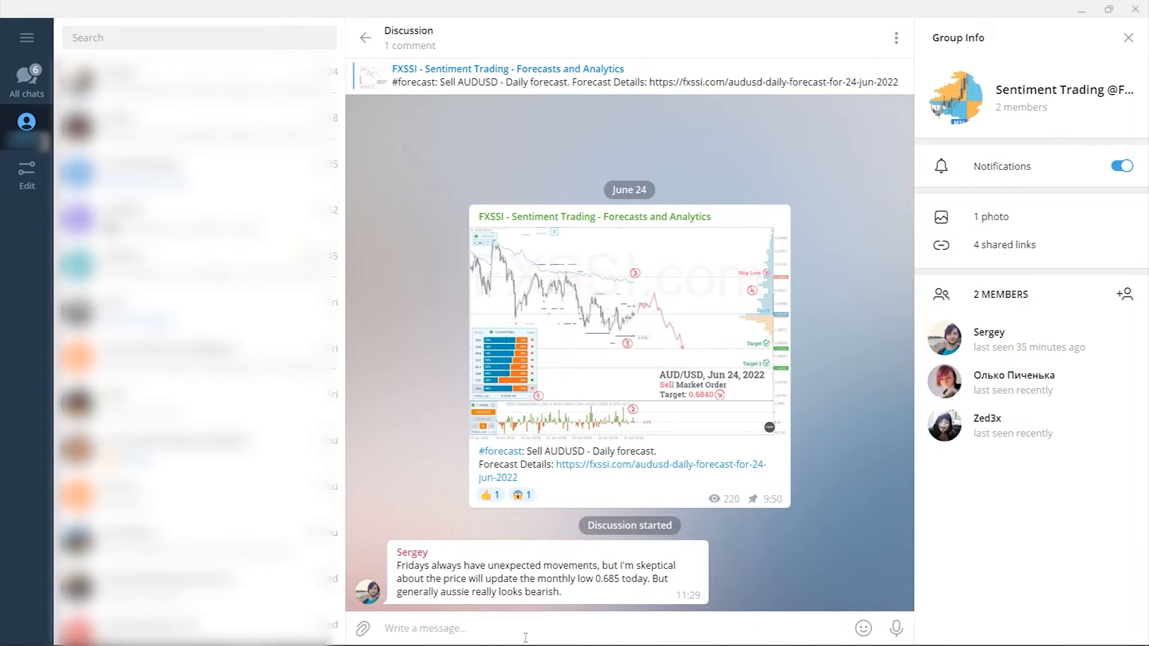
{"action": "type", "text": "Nice"}
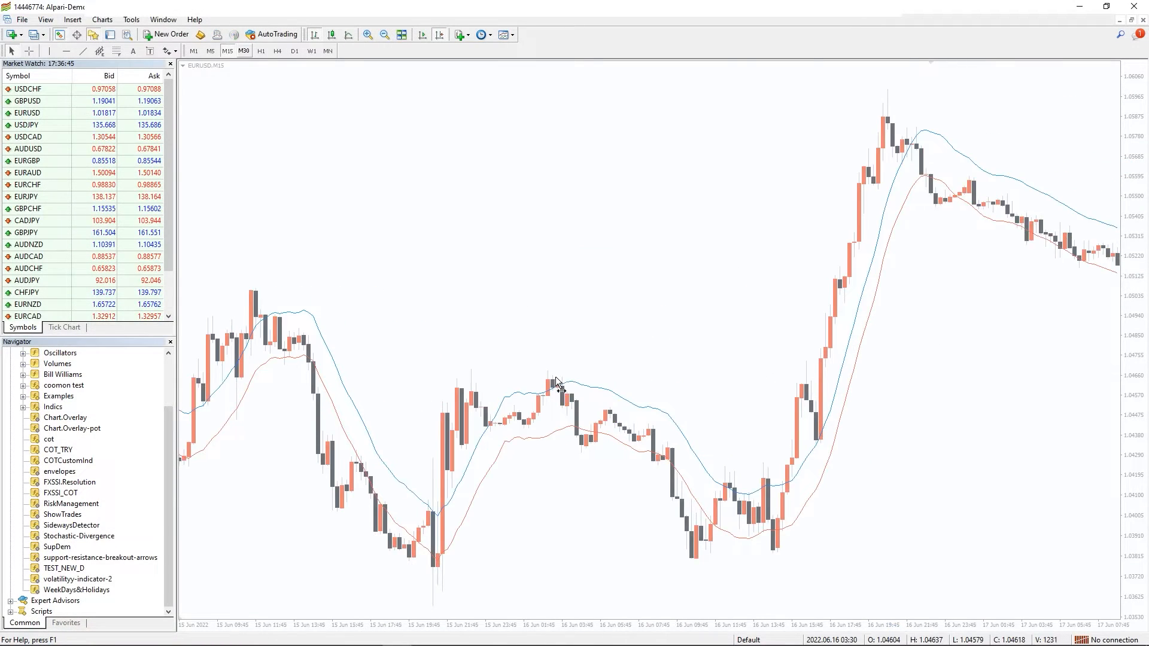
{"action": "scroll", "scroll_direction": "right", "scroll_amount": 3}
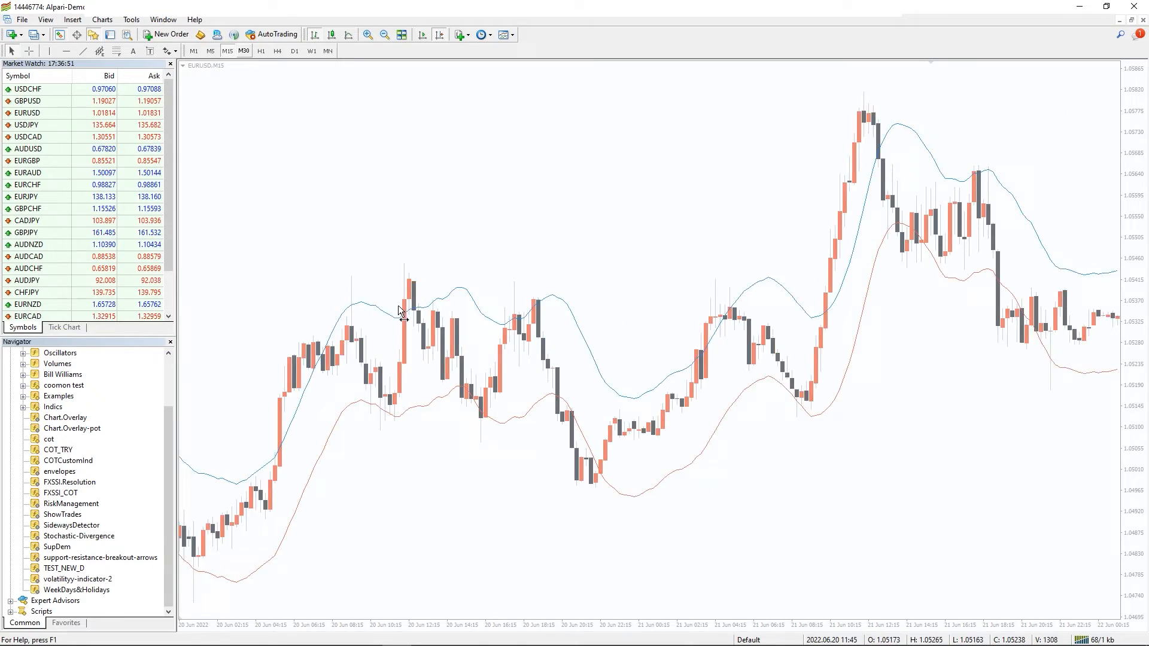
{"action": "scroll", "scroll_direction": "right", "scroll_amount": 3}
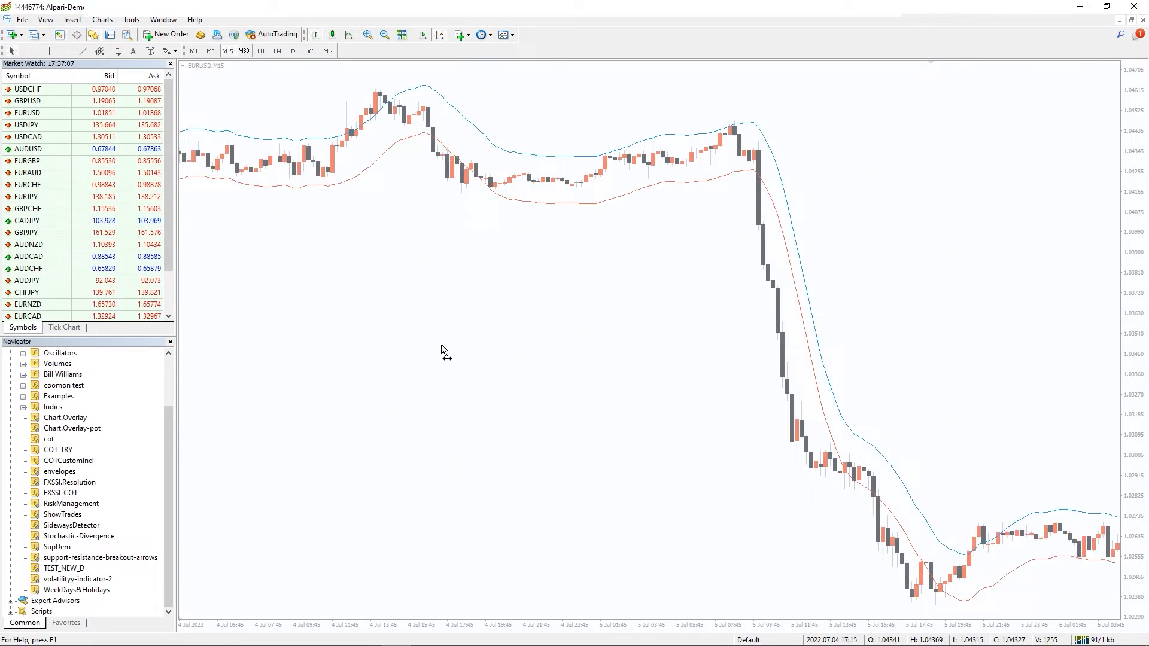
{"action": "scroll", "scroll_direction": "right", "scroll_amount": 3}
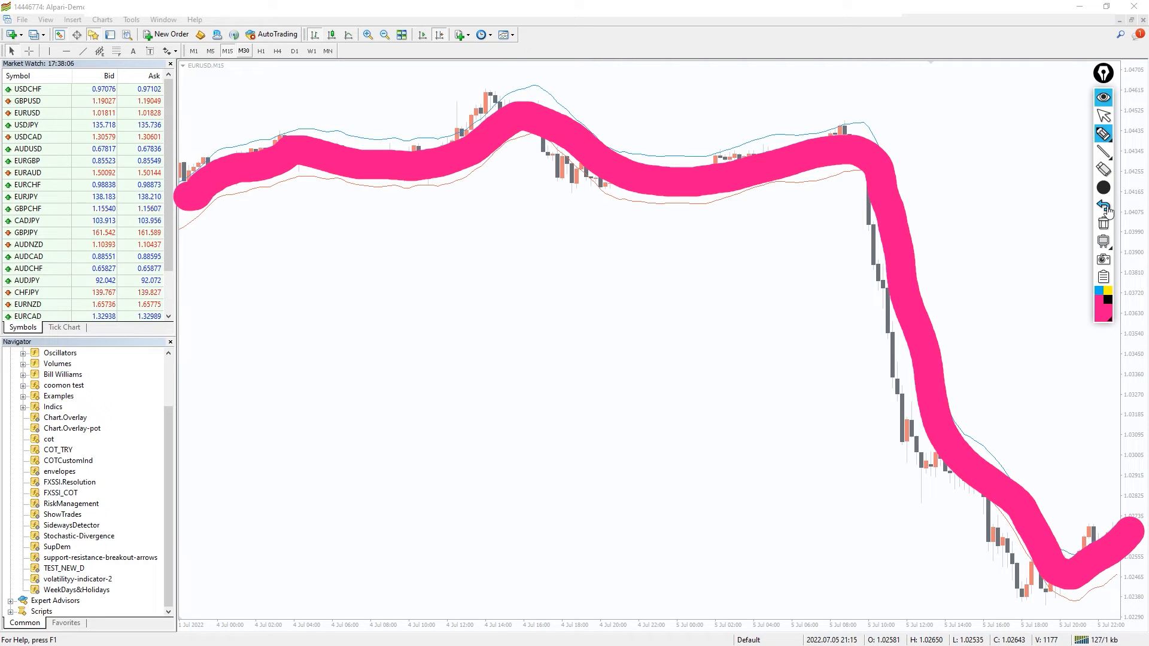
{"action": "left_click", "coordinate": [1102, 206]}
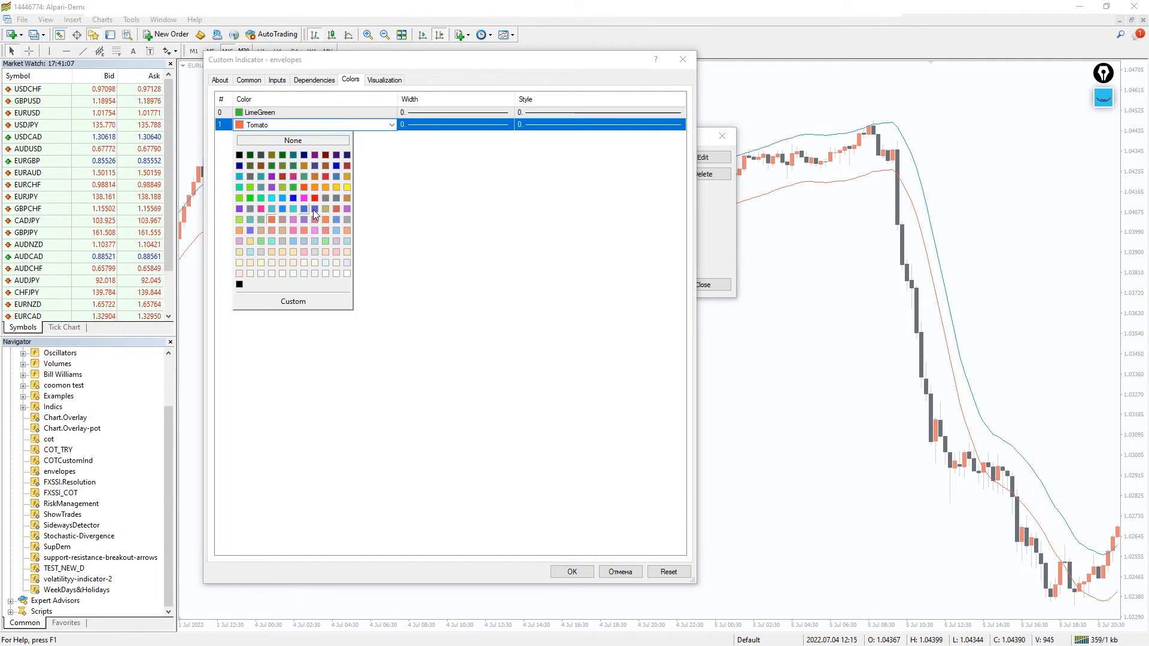
Apply the green and magenta thick band colours and scroll the EURUSD chart back to mid-June
{"action": "left_click", "coordinate": [571, 572]}
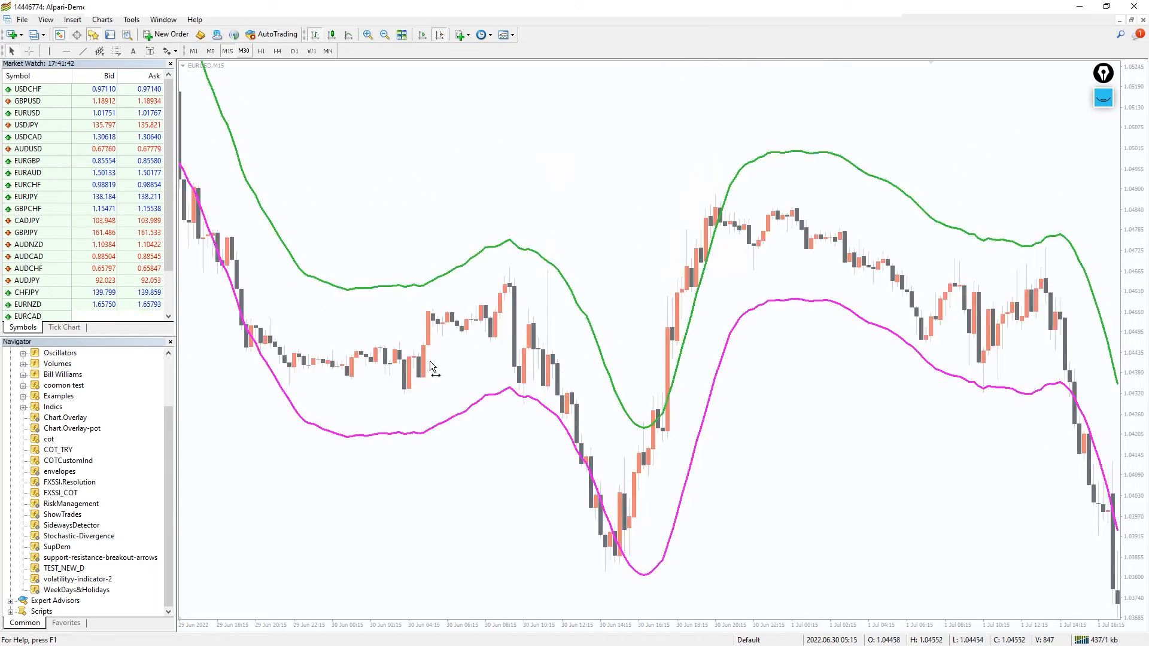
{"action": "scroll", "scroll_direction": "left", "scroll_amount": 3}
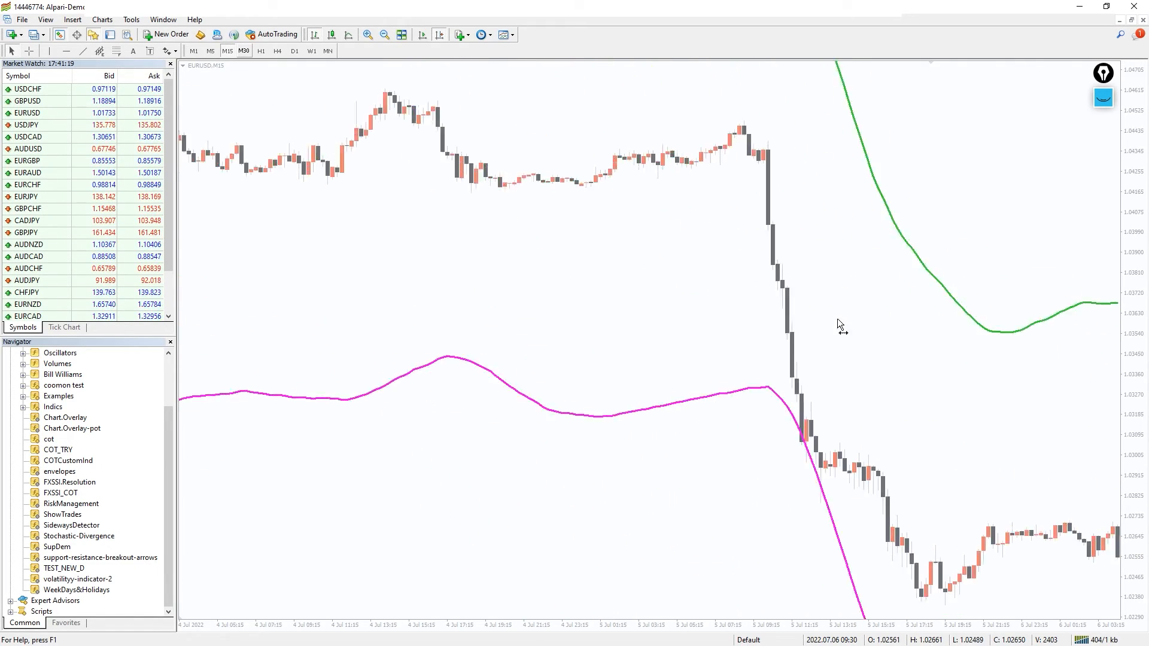
{"action": "scroll", "scroll_direction": "left", "scroll_amount": 3}
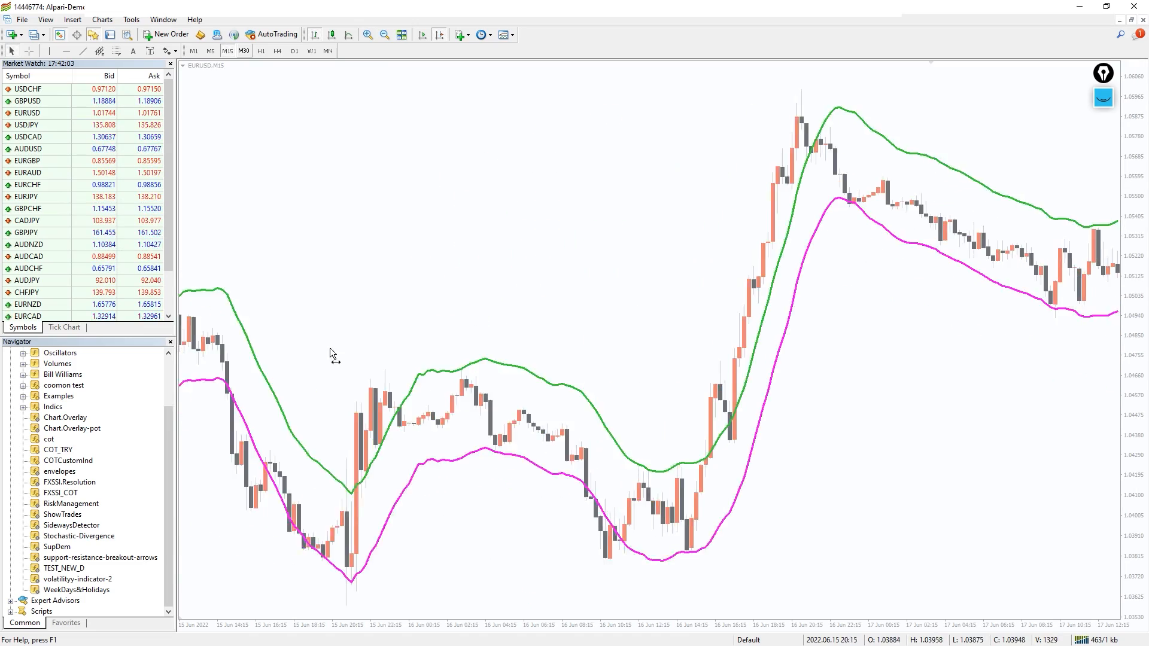
{"action": "scroll", "scroll_direction": "left", "scroll_amount": 3}
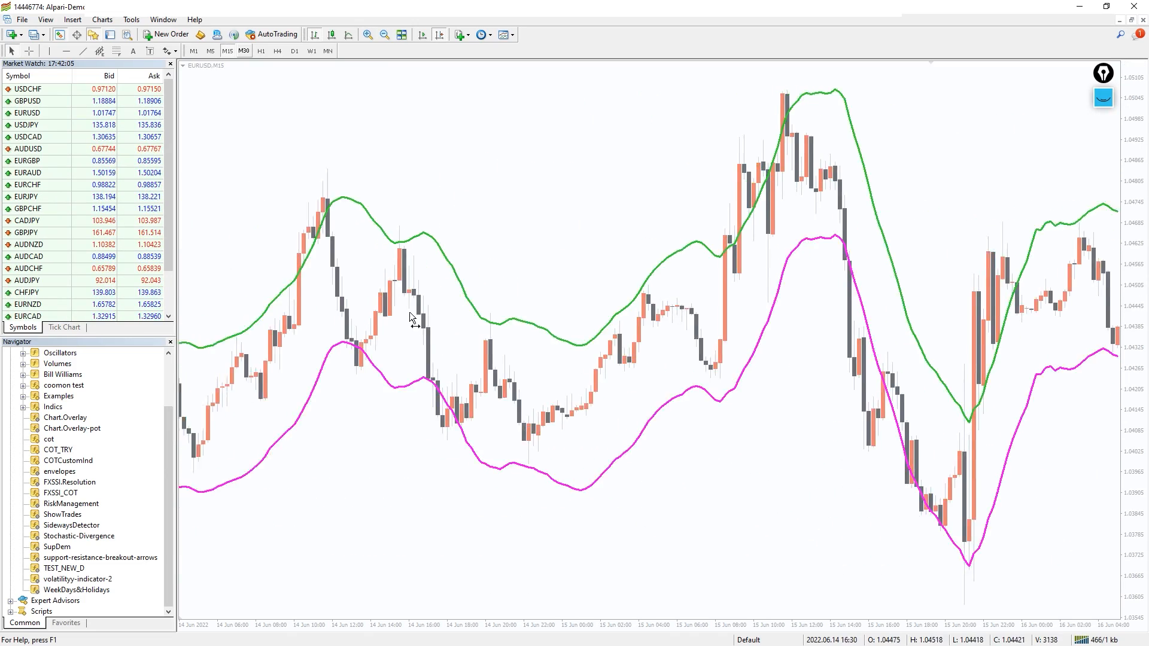
{"action": "scroll", "scroll_direction": "left", "scroll_amount": 3}
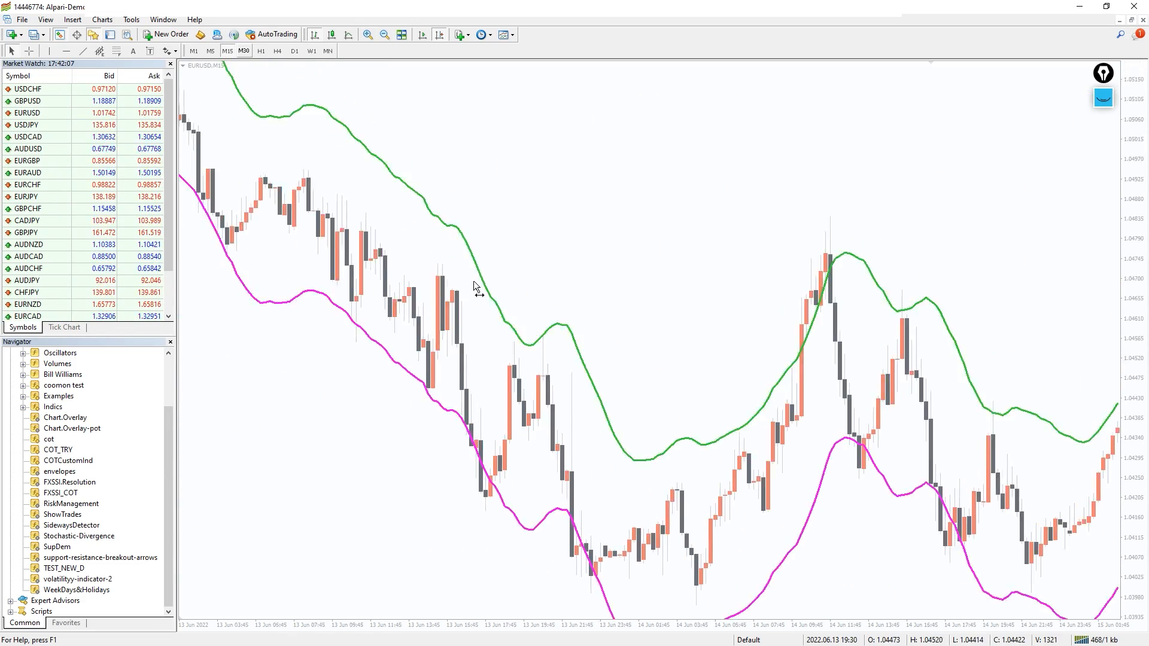